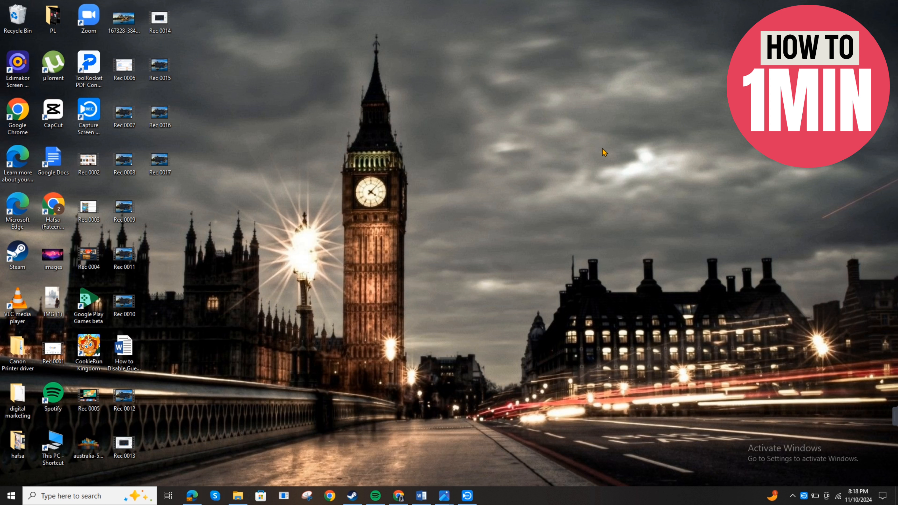
mouse_move(243, 196)
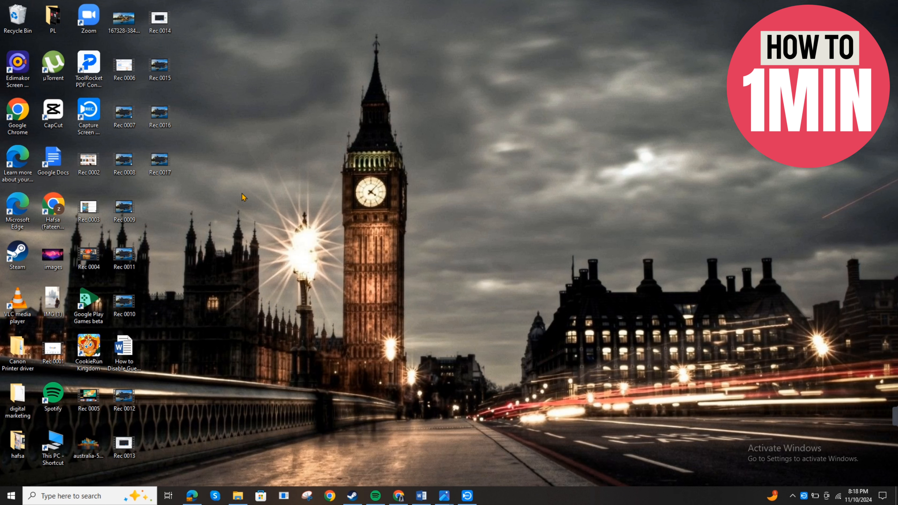
Step: Search the taskbar for 'tas' so Task Manager appears as the best match
click(86, 495)
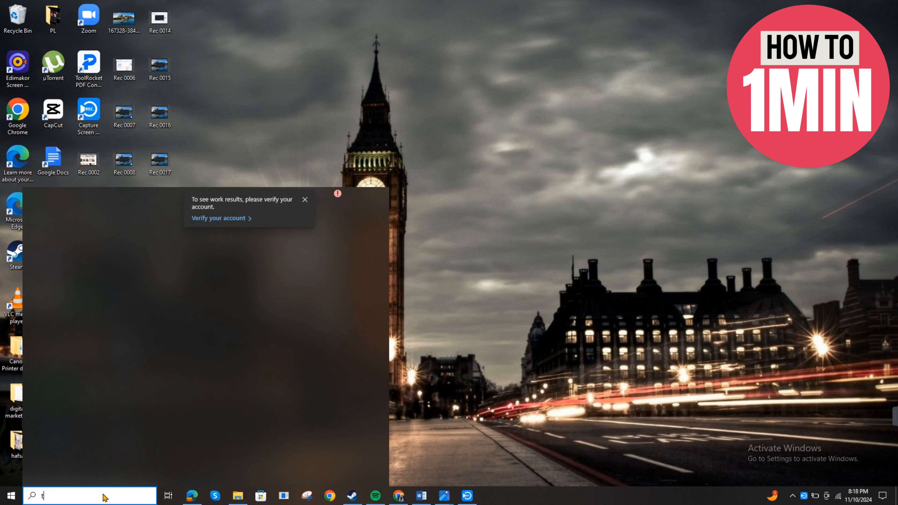
text(tas)
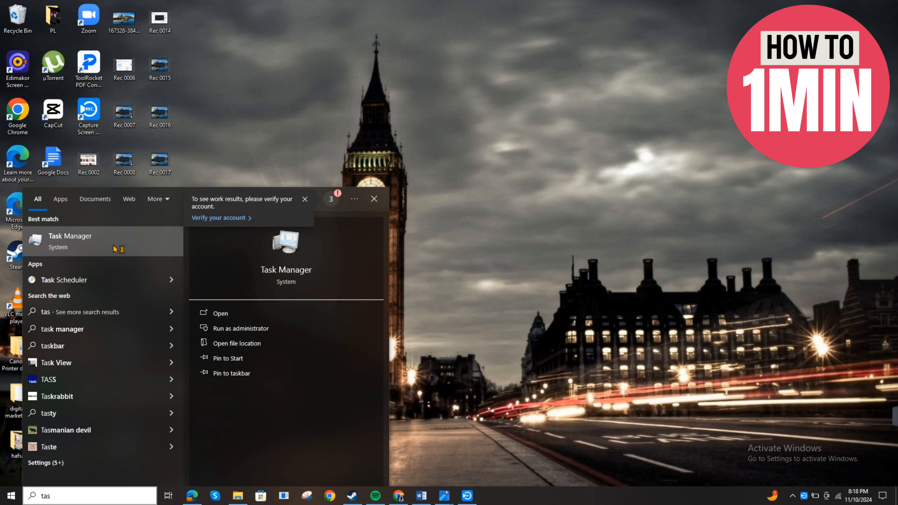
Step: Launch Task Manager from the results and review the Processes list
click(219, 313)
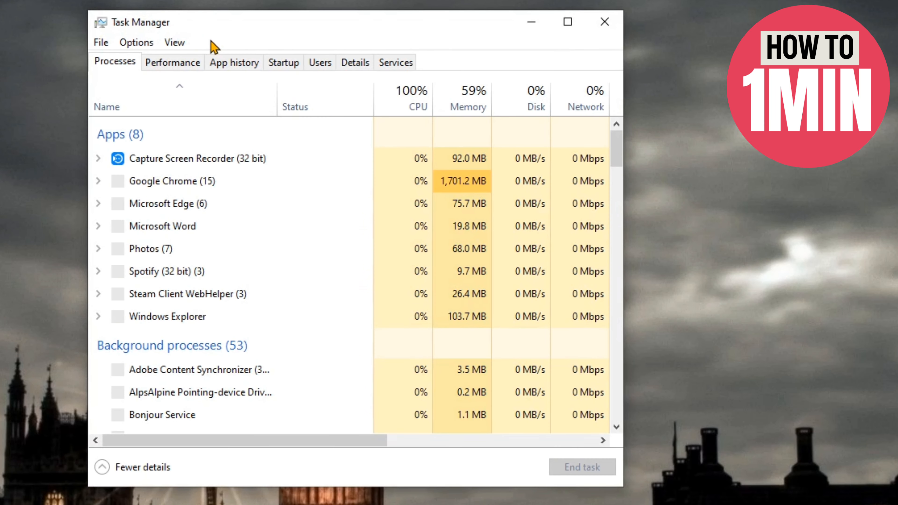
click(173, 62)
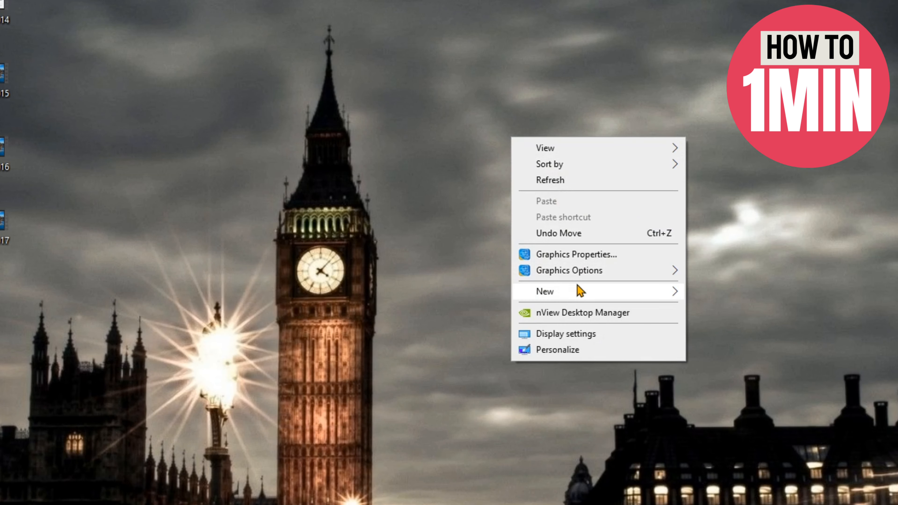
Step: Create a new desktop text document named 'hyper' and open it in Notepad
click(545, 291)
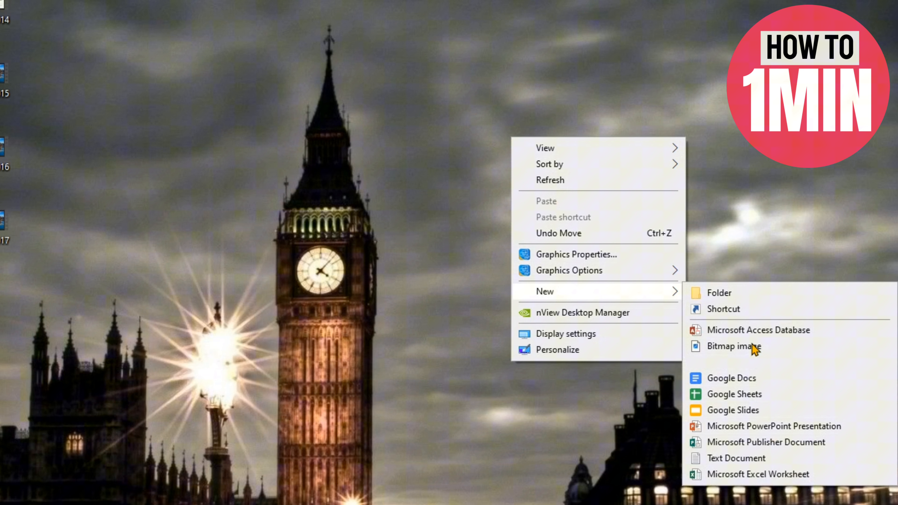
click(736, 457)
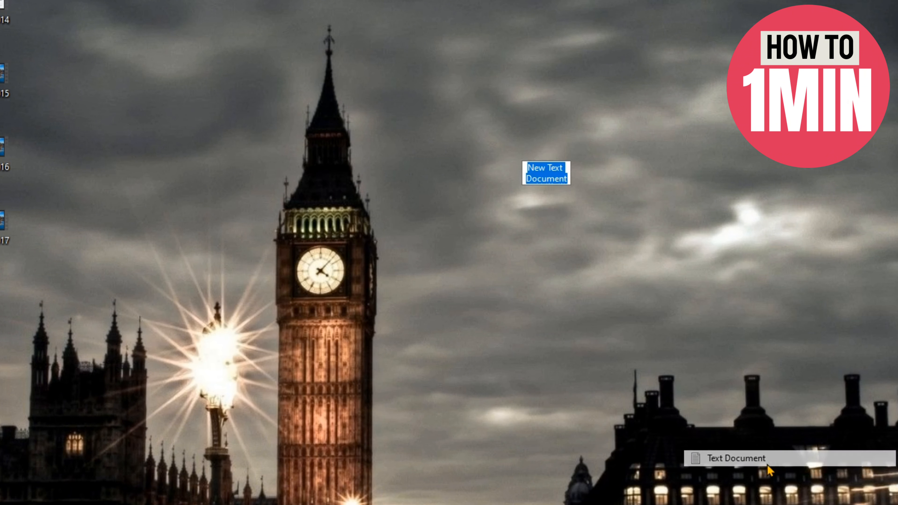
text(hype)
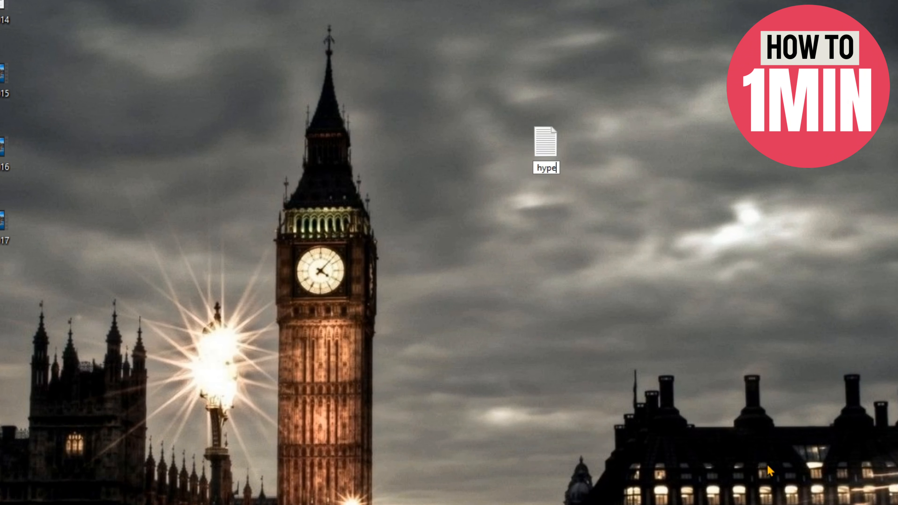
text(r)
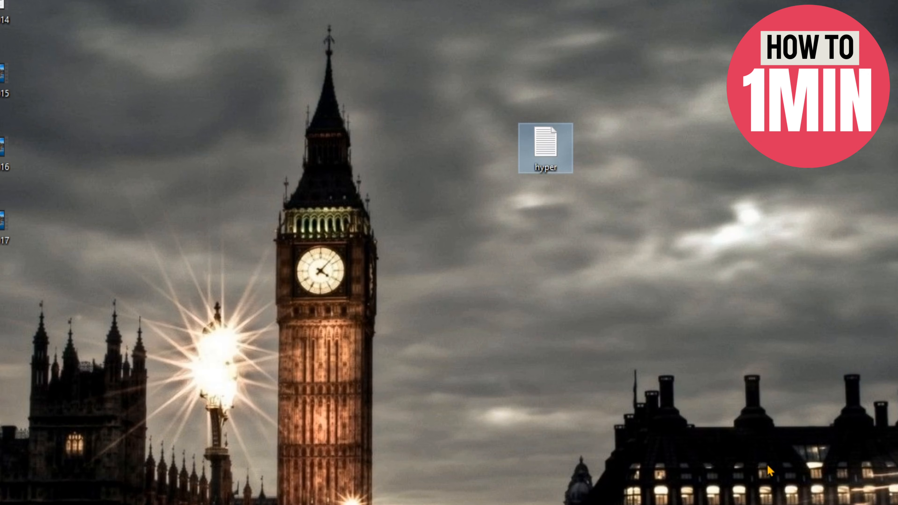
double_click(544, 146)
text(hyperv.)
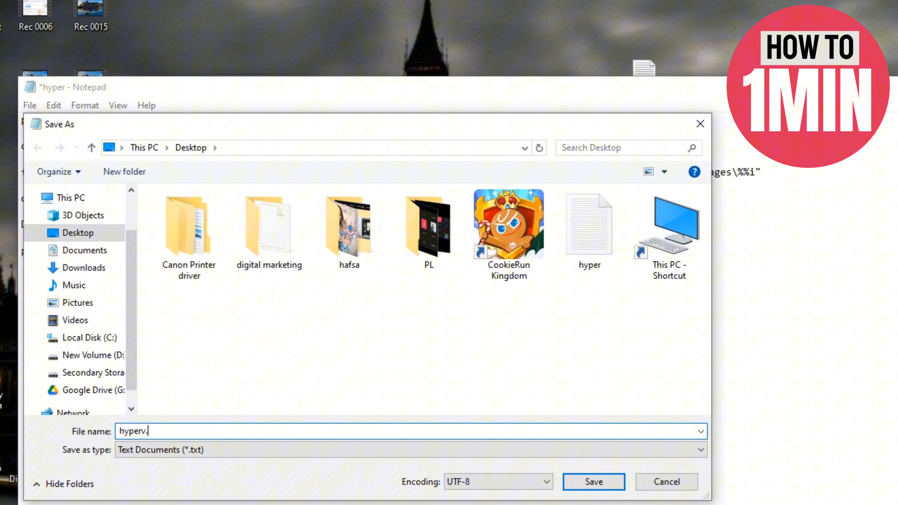
Step: Save the Notepad script to the desktop as 'hyperv.bat'
text(bat)
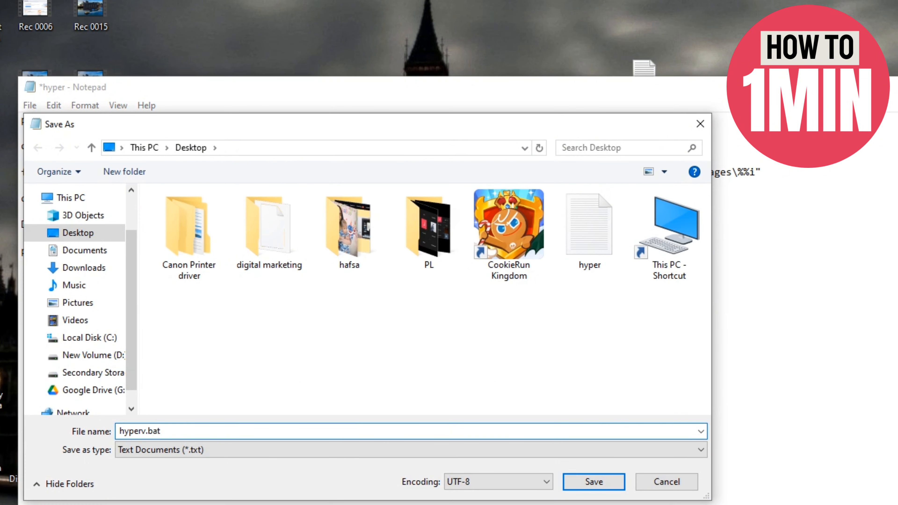
click(592, 481)
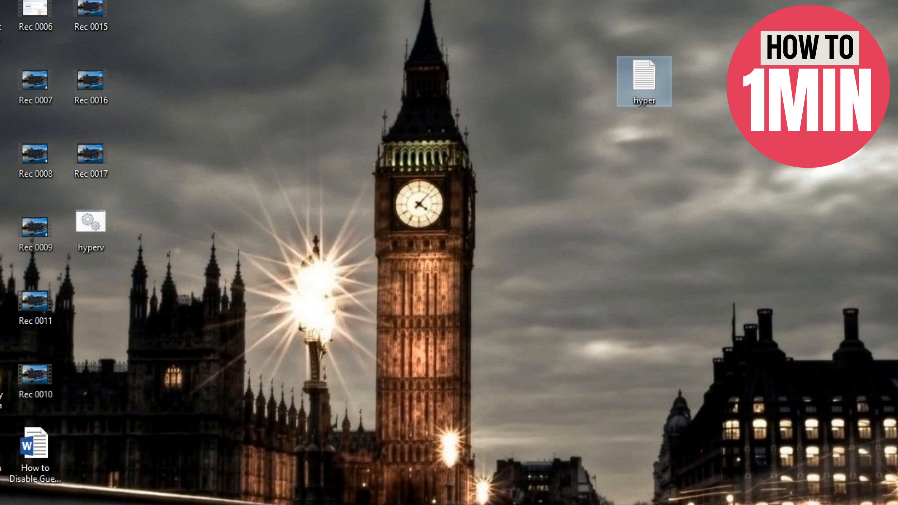
Step: Close the failed non-elevated cmd window and rerun hyperv.bat so Hyper-V installs
click(91, 223)
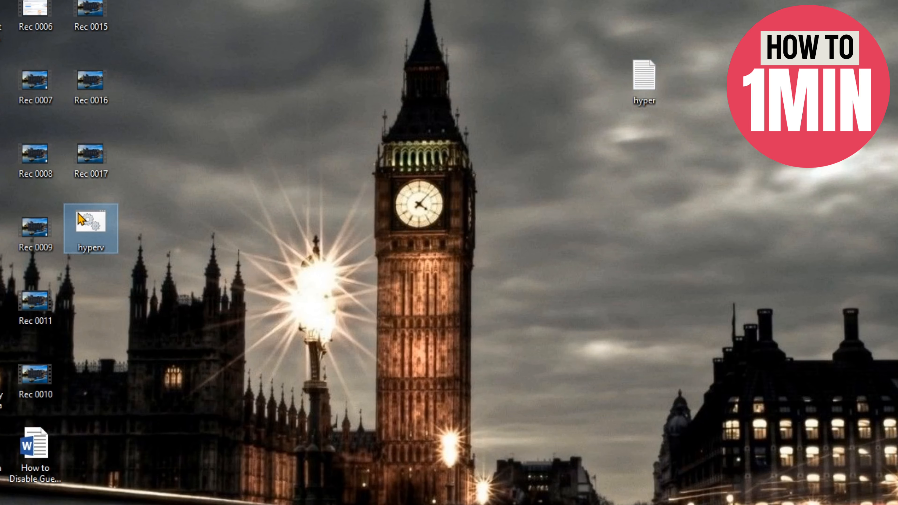
mouse_move(105, 229)
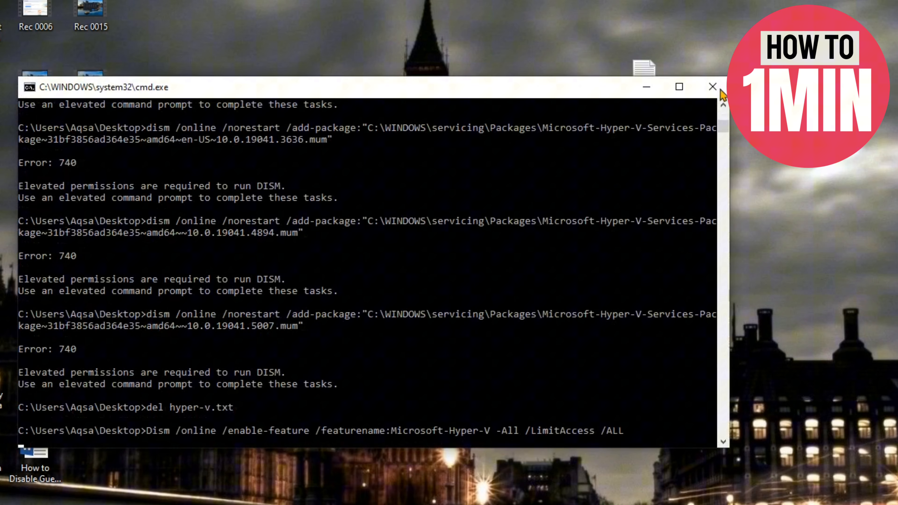
click(713, 87)
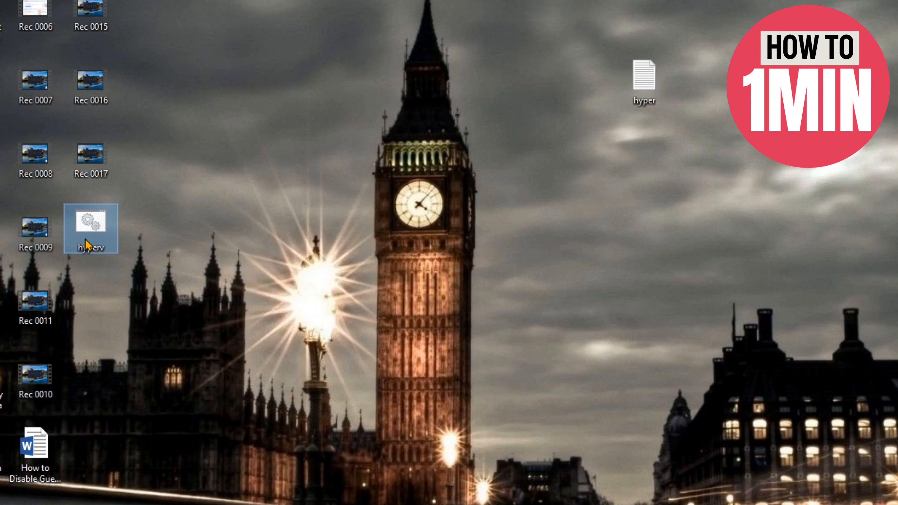
double_click(90, 228)
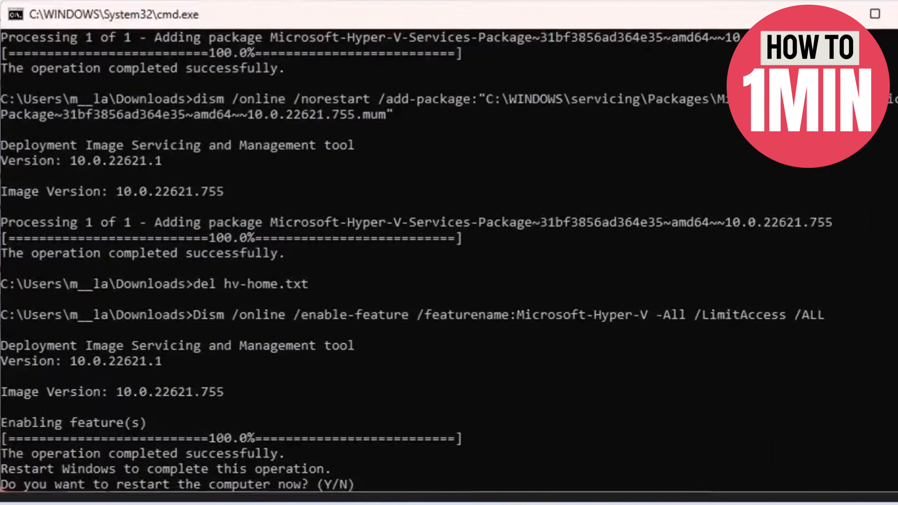
Step: Search for 'Hyper-V Manager', then open 'Turn Windows features on or off' showing Hyper-V
text(hyper-V Manager)
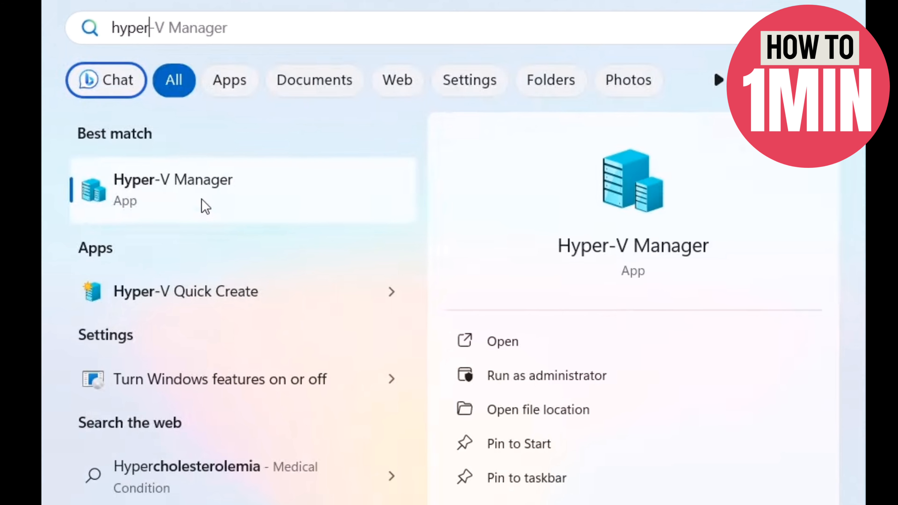
text(turn Windows features on or off)
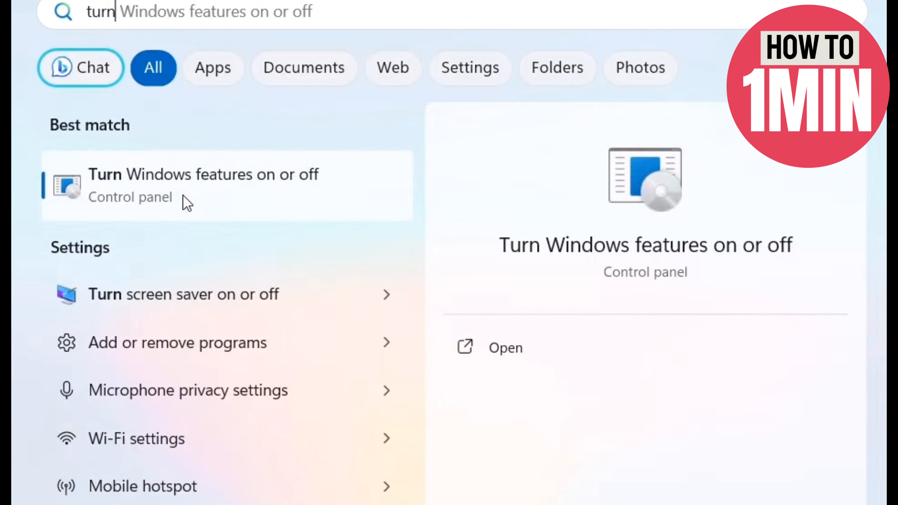
click(505, 347)
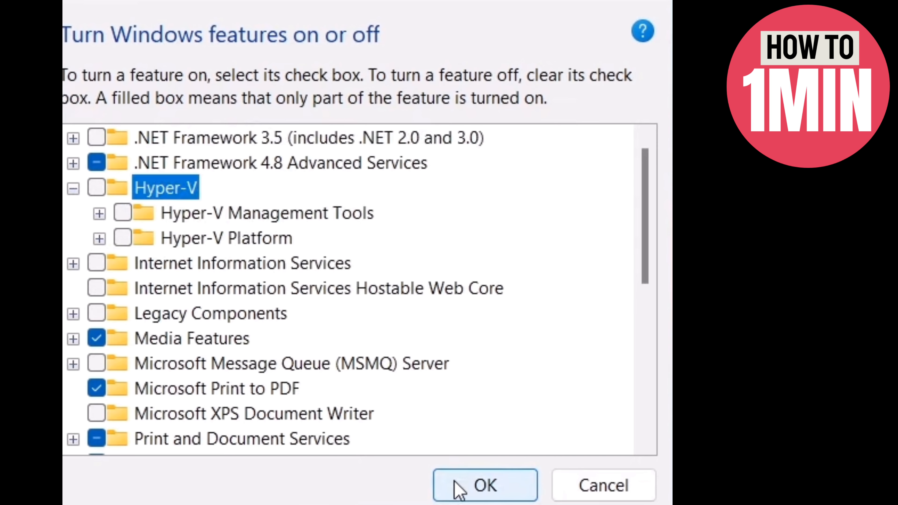